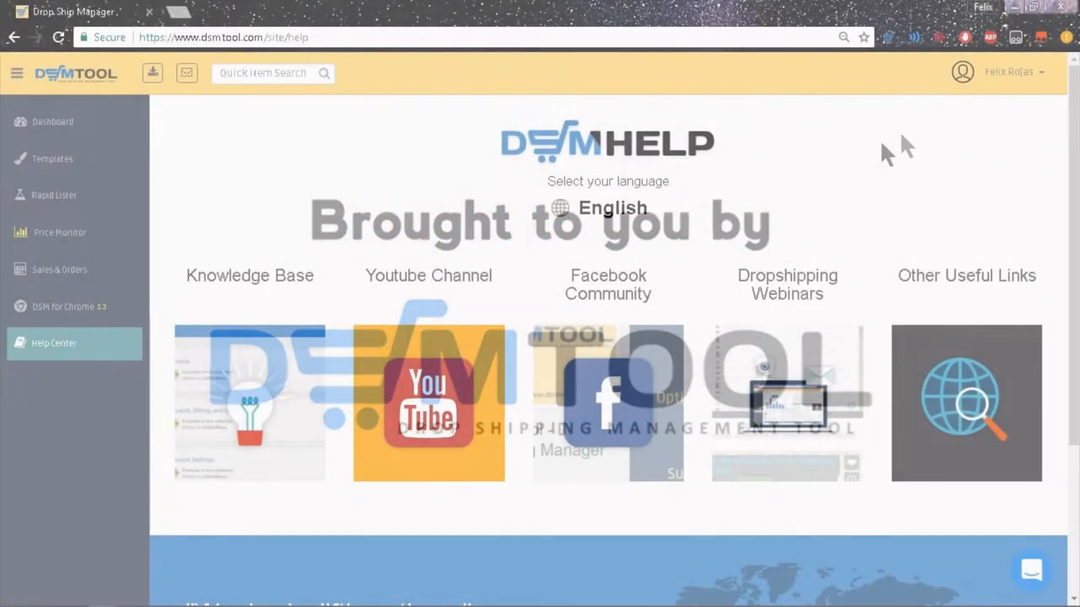
Leave the help page for Rapid Lister and enter Amazon product ID B01DSB1KBK for a single listing
click(613, 207)
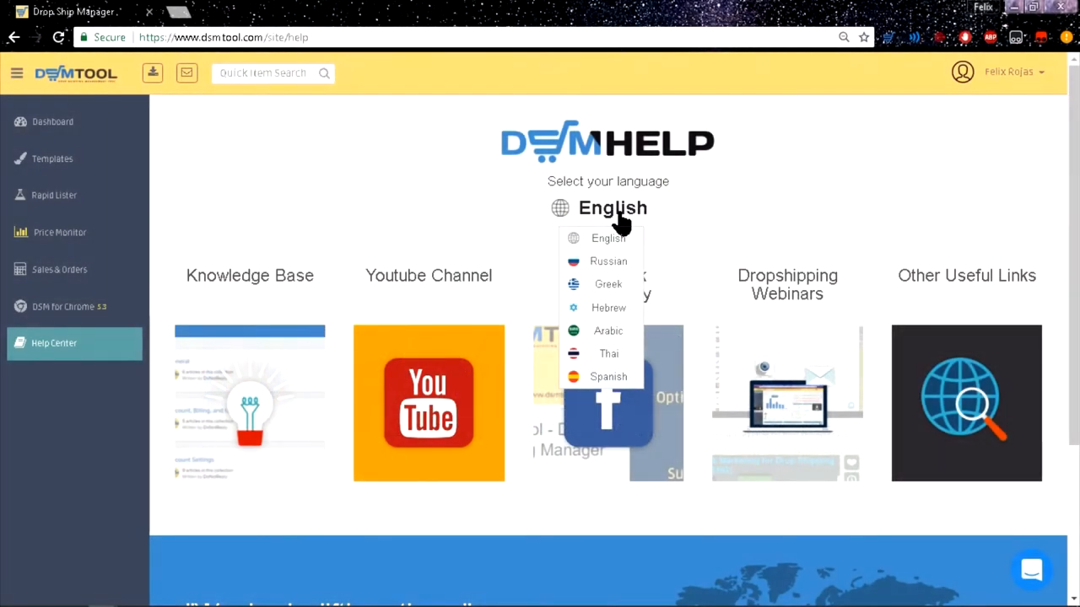
mouse_move(523, 211)
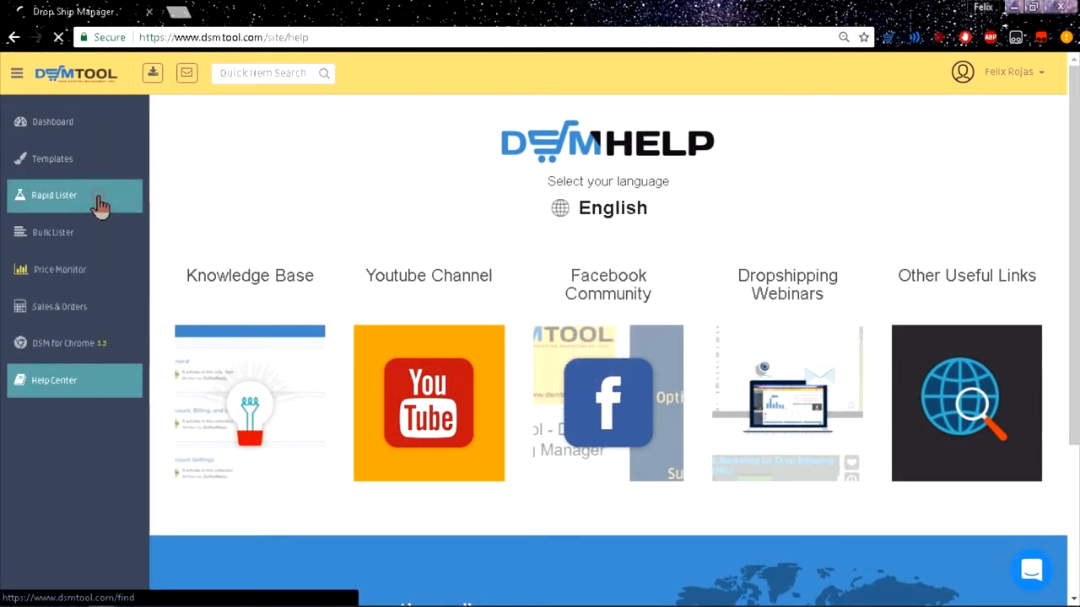
click(54, 195)
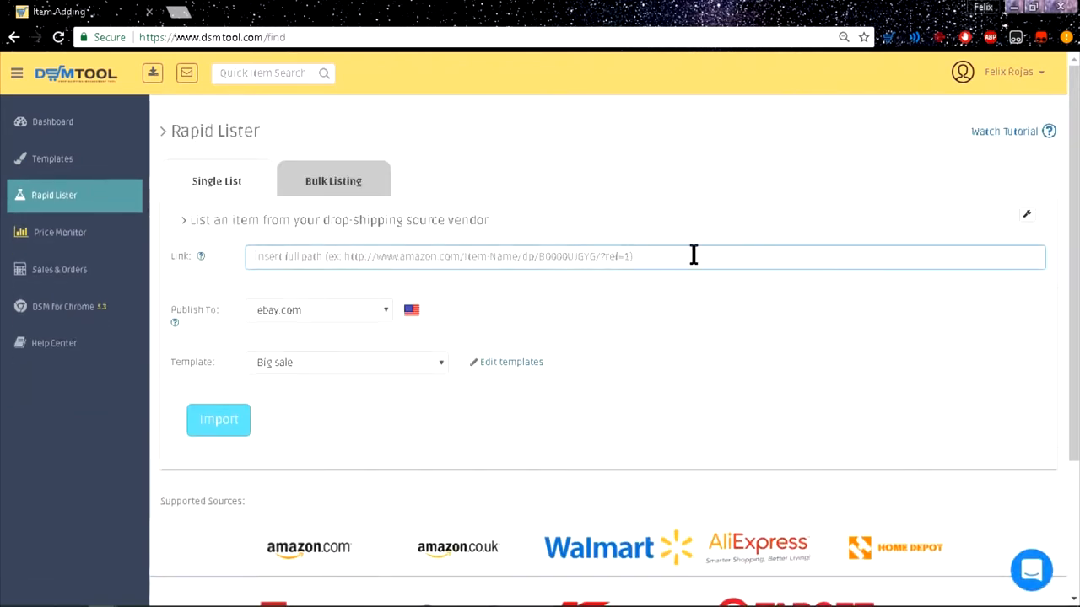
text(B01DSB1KBK)
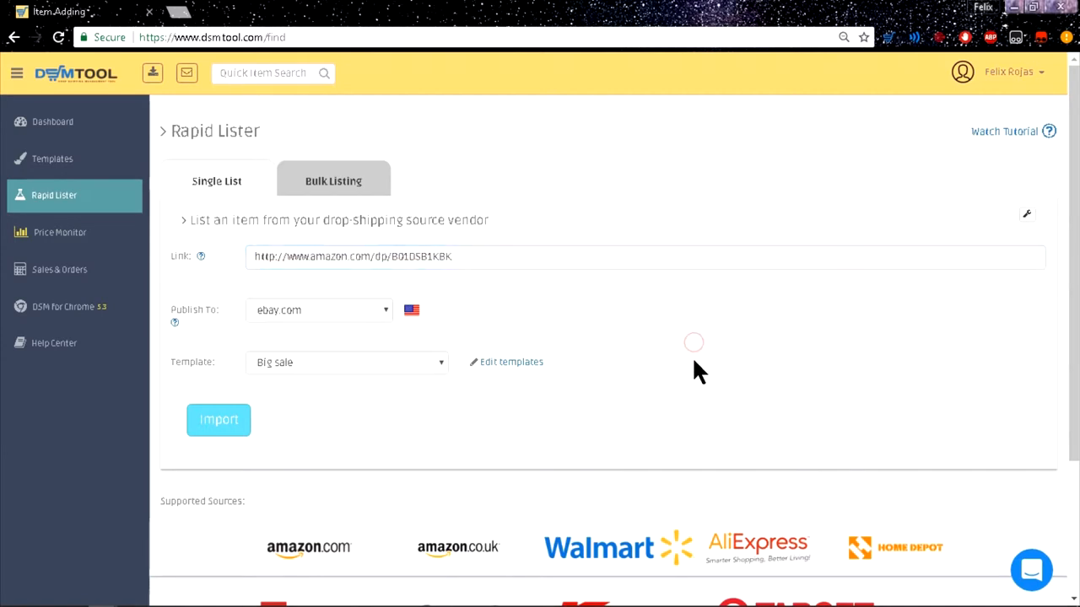
mouse_move(1049, 401)
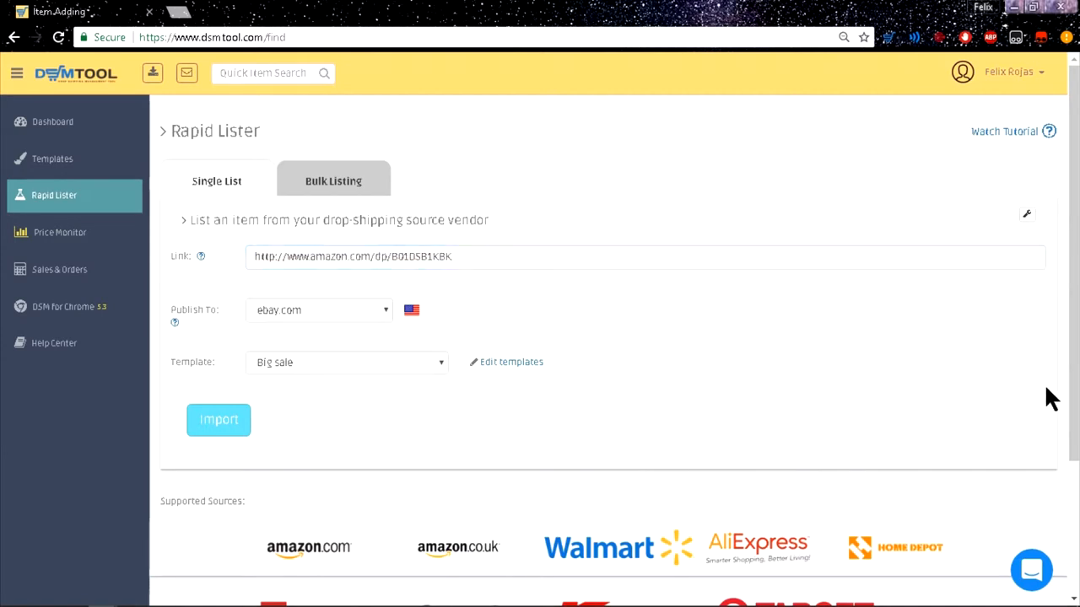
scroll(down, 3)
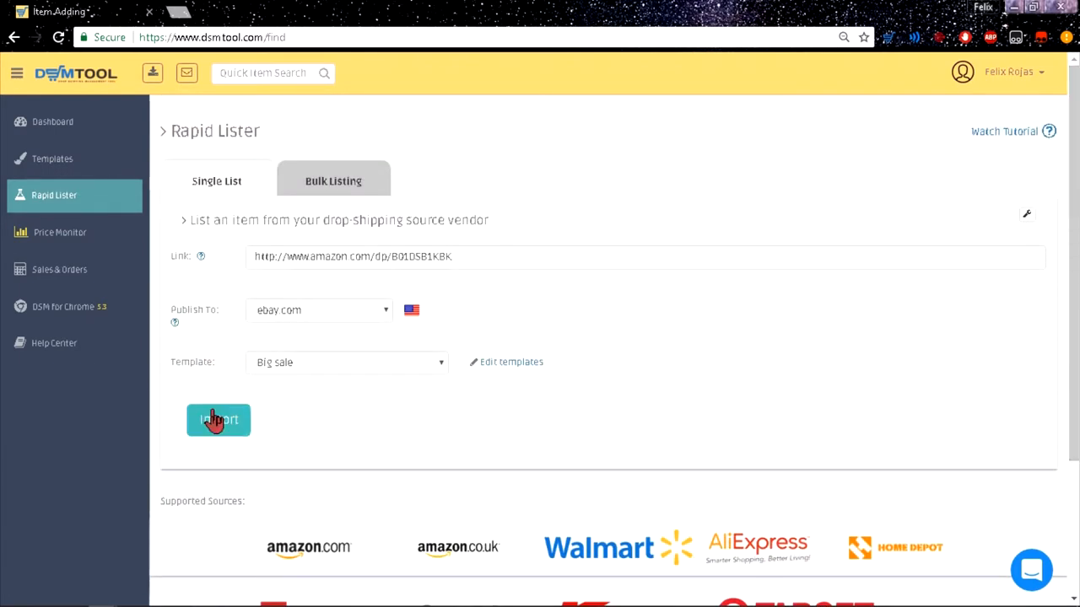
Import the Amazon item into a new listing and bring its Images section into view
click(217, 420)
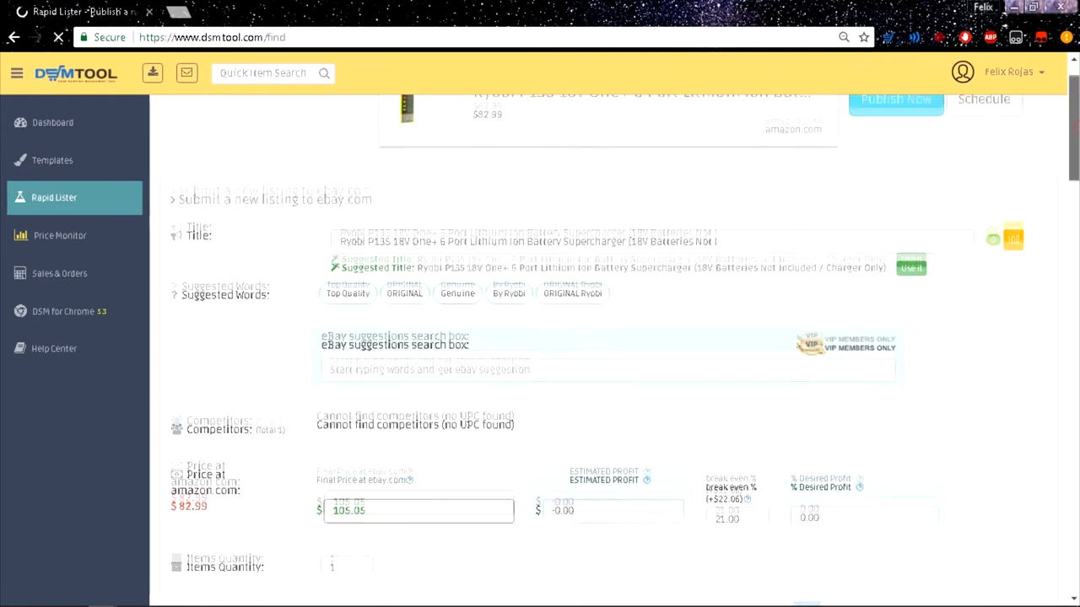
scroll(down, 3)
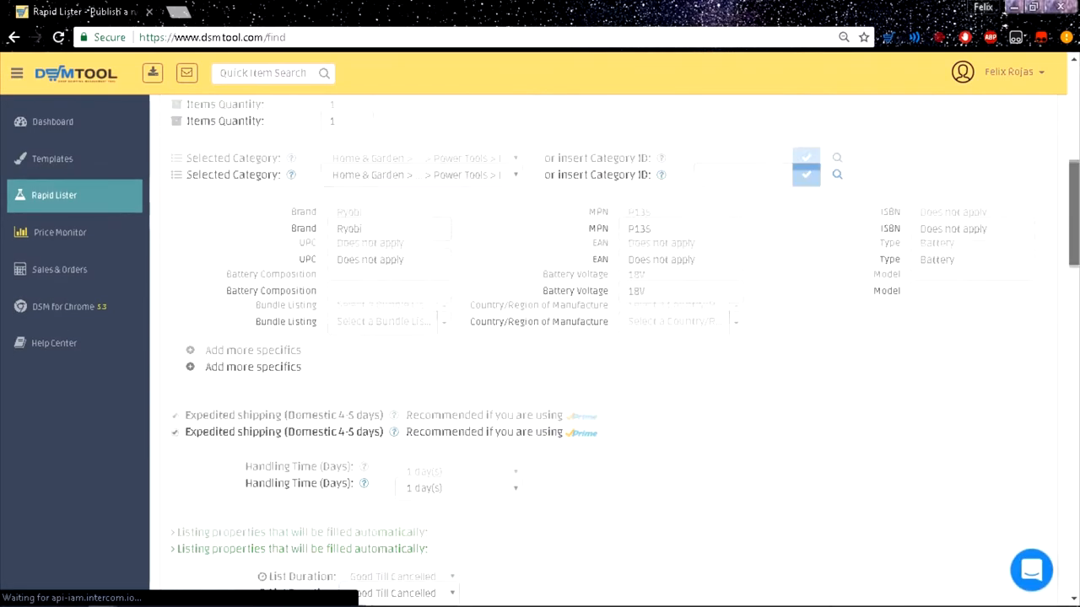
scroll(down, 3)
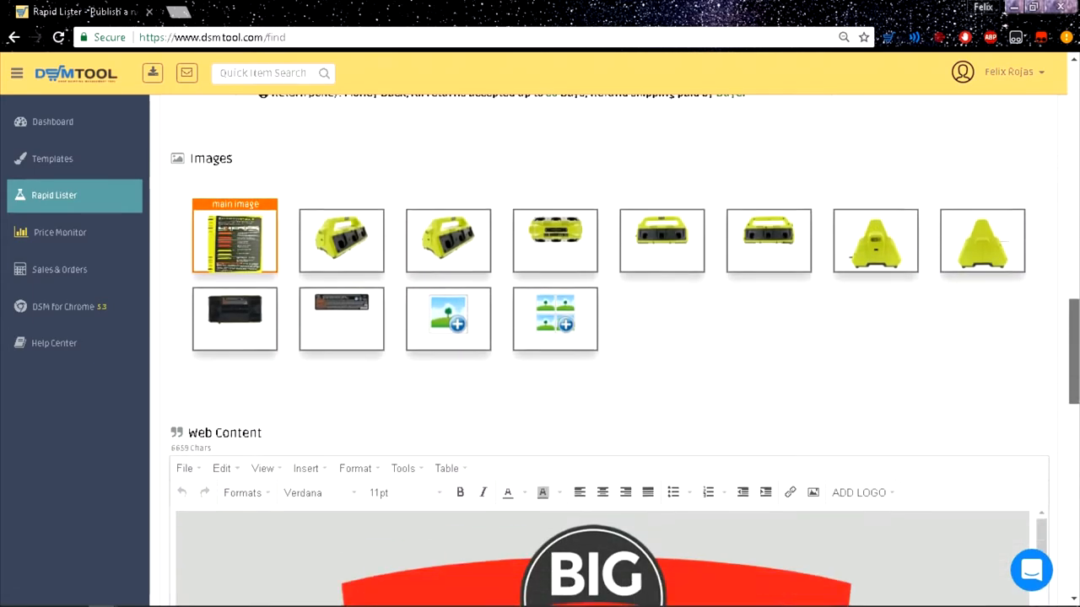
scroll(down, 3)
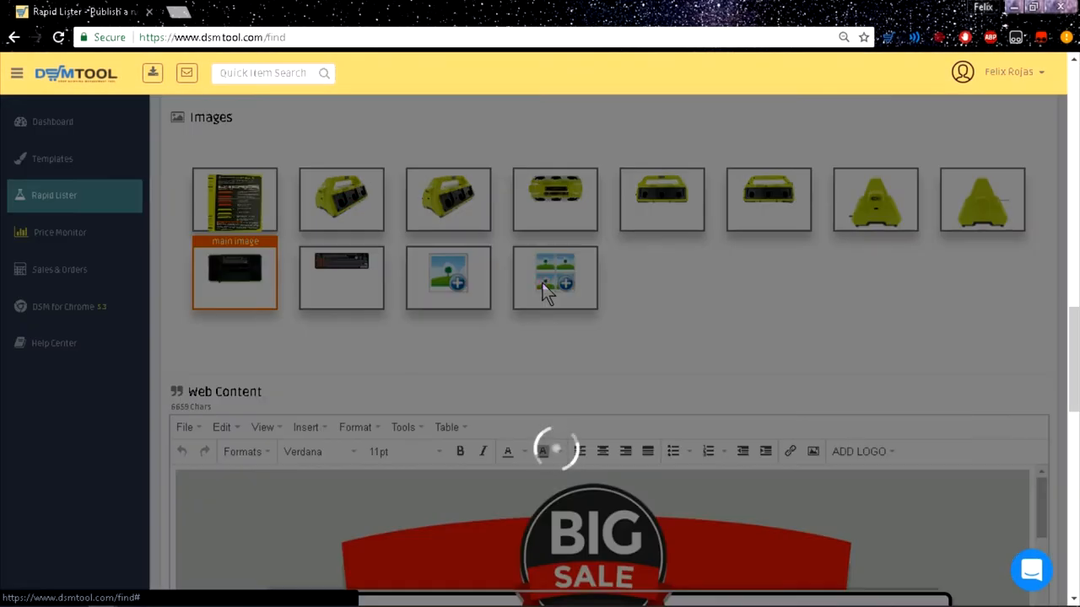
Assemble a four-photo charger collage in the editor, placing the back-panel and charger photos into slots
click(554, 278)
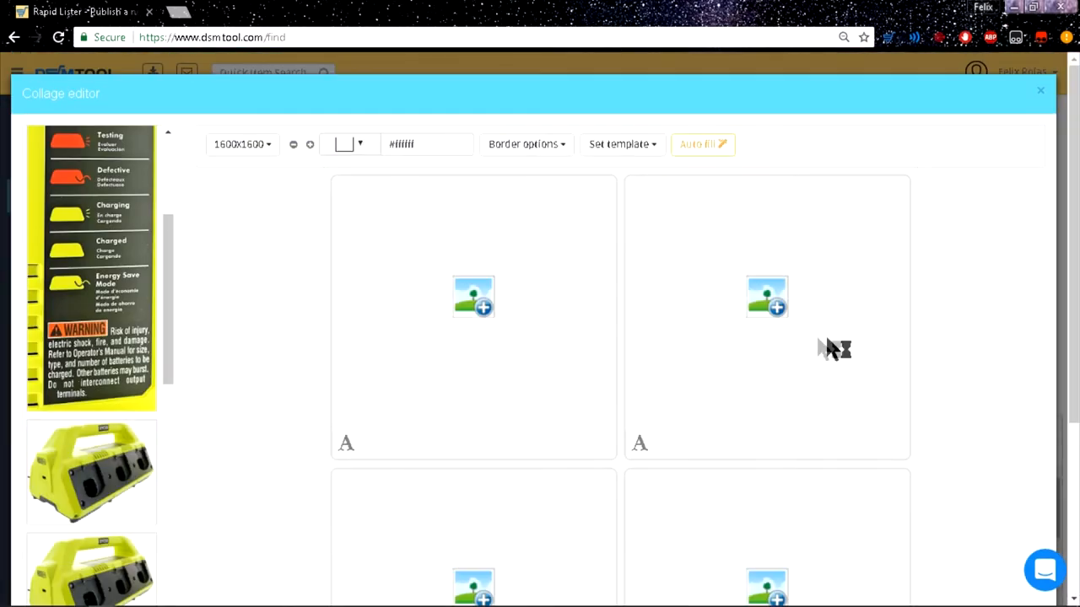
mouse_move(302, 293)
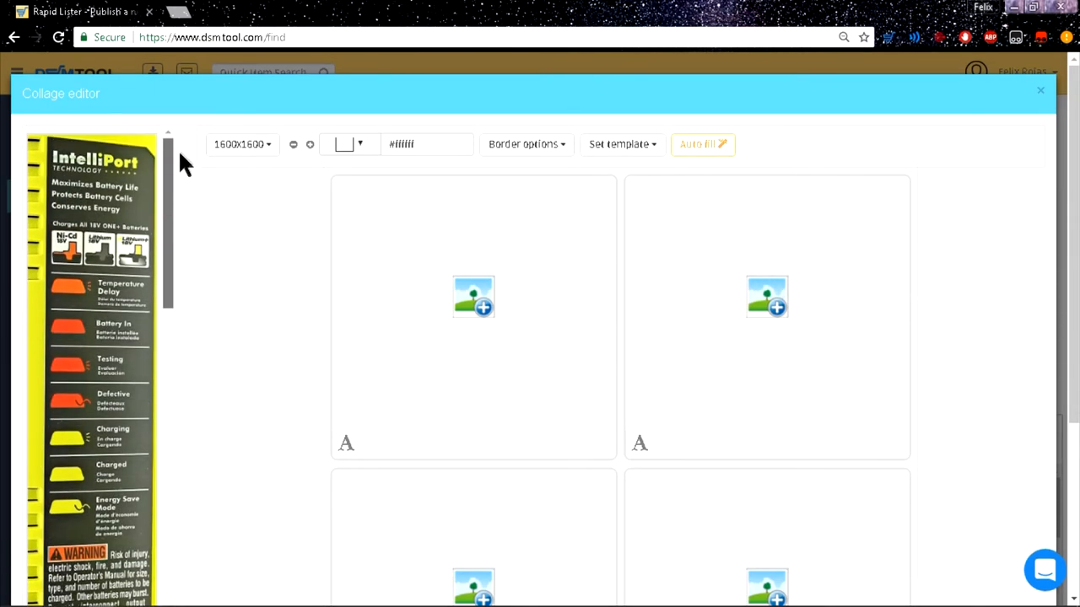
scroll(down, 3)
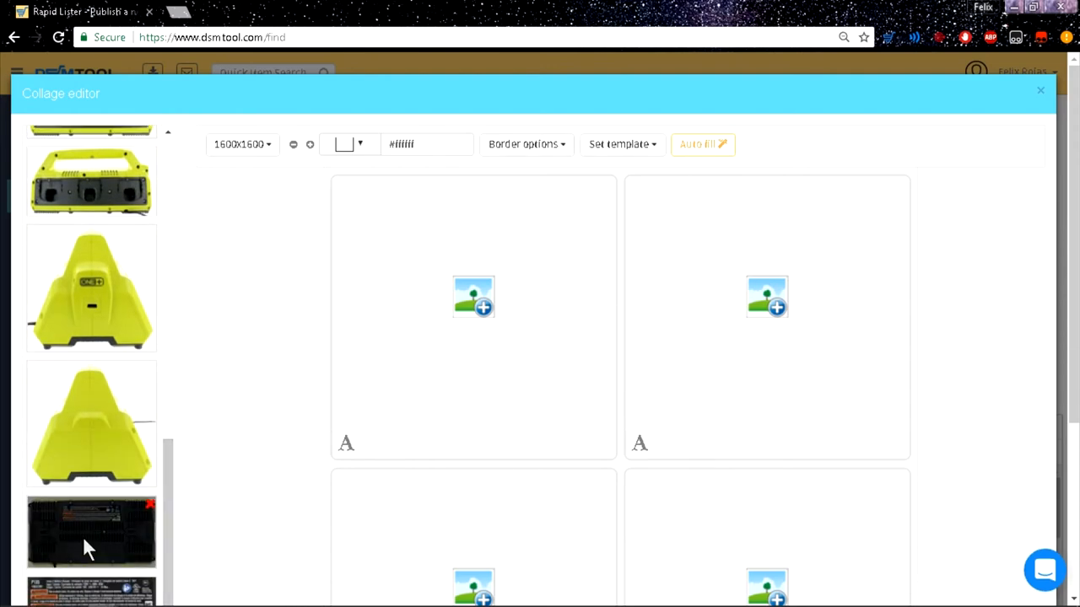
drag(91, 531, 766, 307)
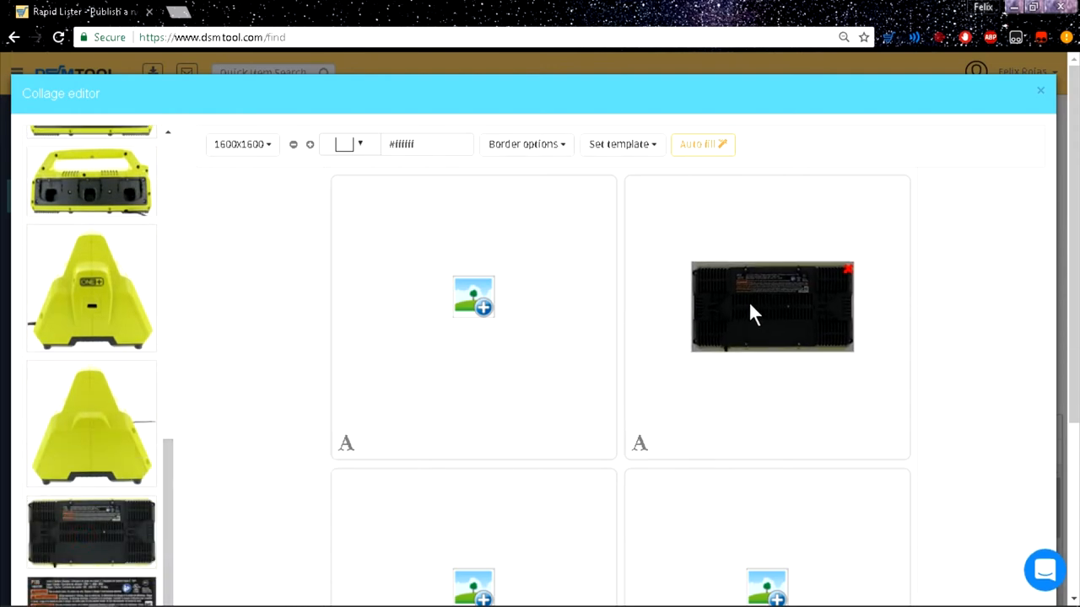
click(702, 143)
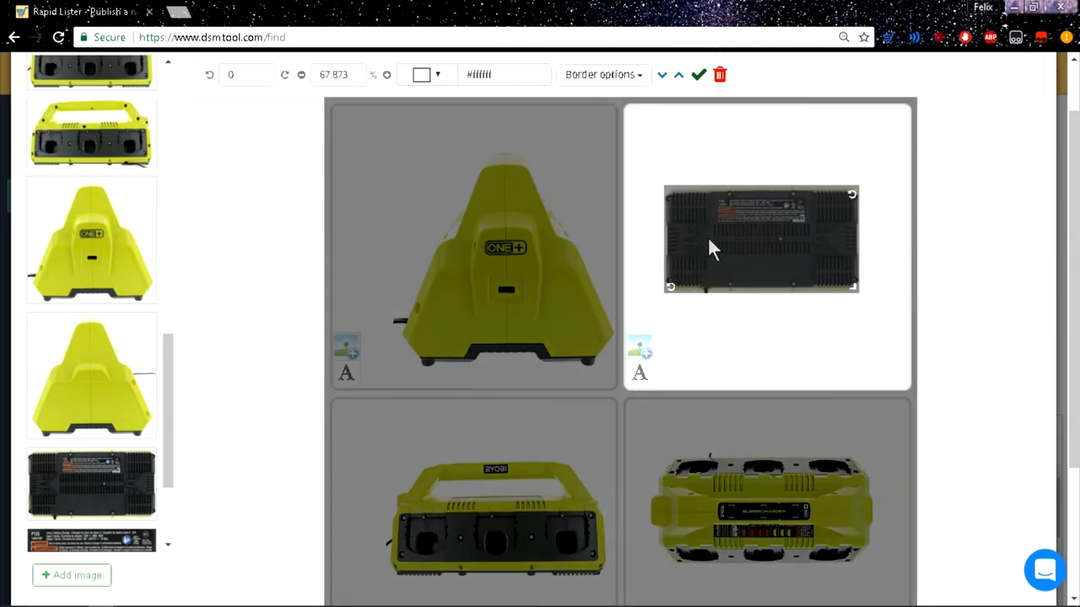
drag(852, 193, 847, 189)
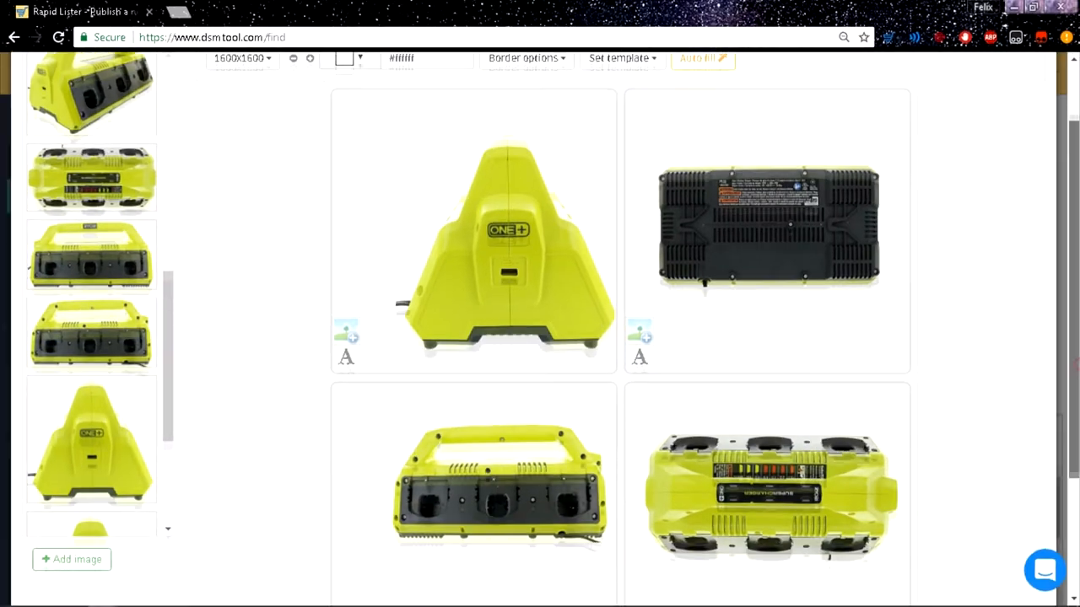
scroll(down, 3)
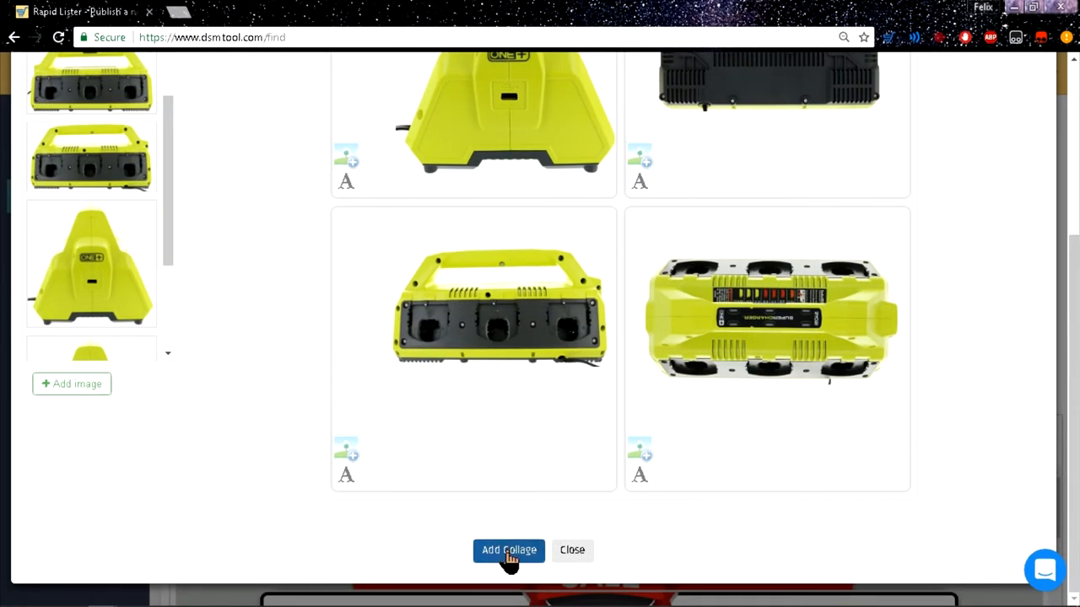
Add the collage to the listing, then tick 'Auto generate a photo collage for all items' in Bulk Lister
click(508, 550)
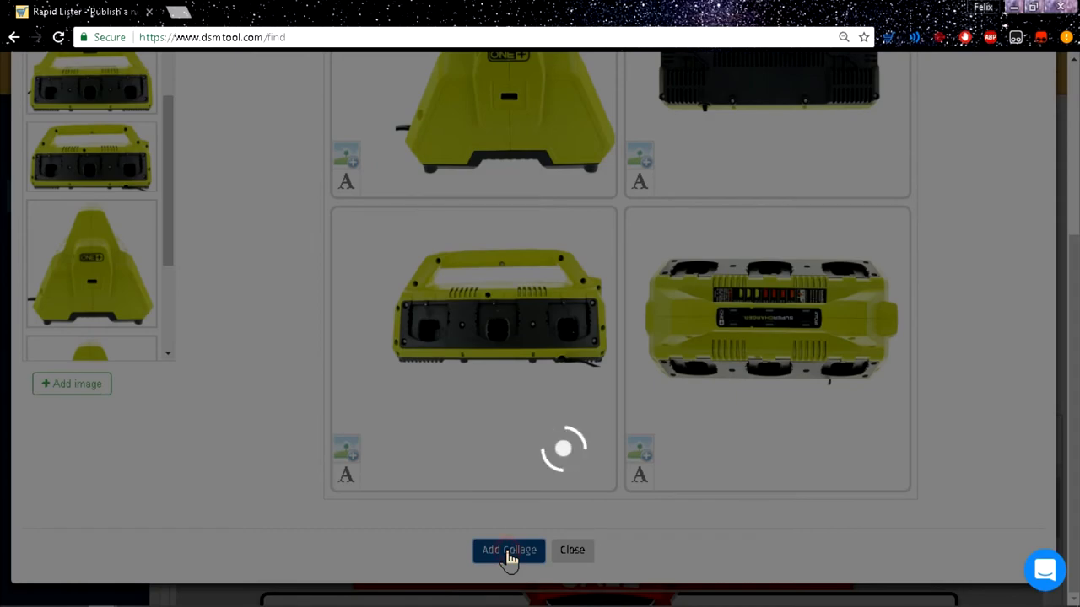
click(507, 550)
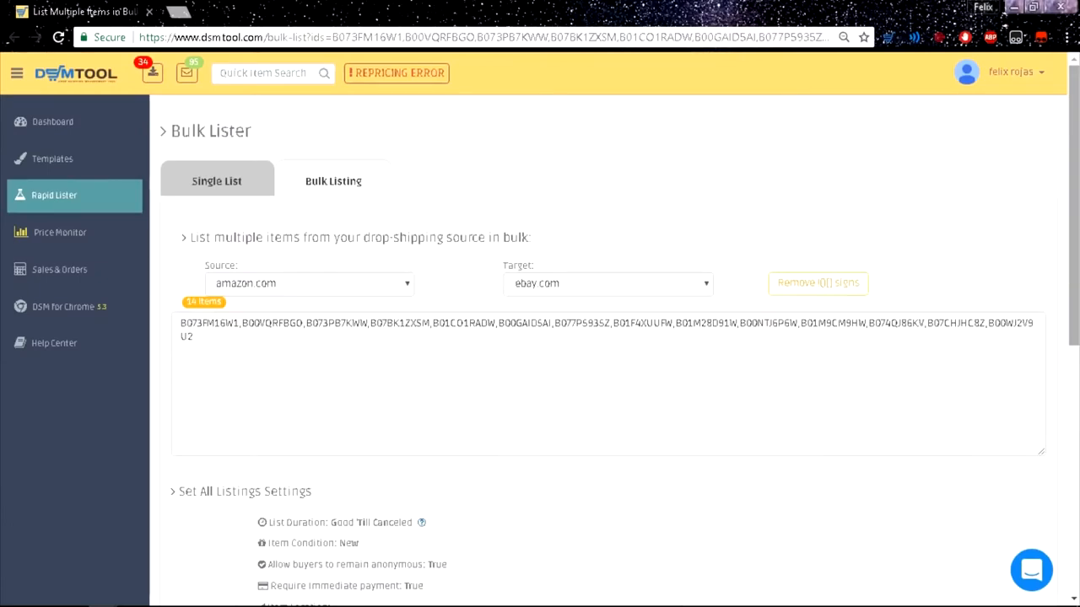
scroll(down, 3)
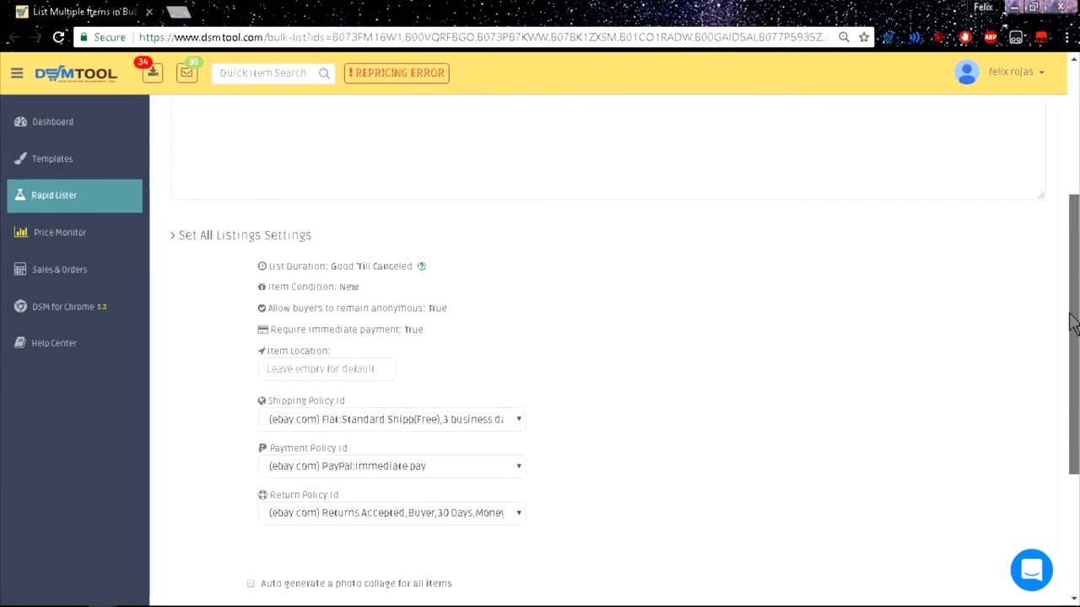
scroll(down, 3)
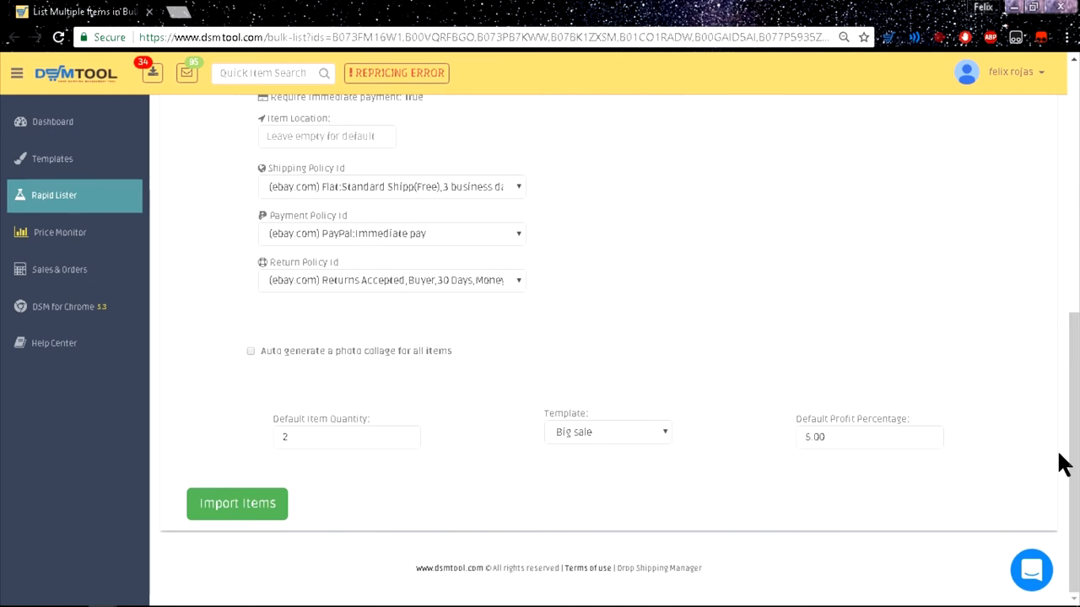
mouse_move(256, 374)
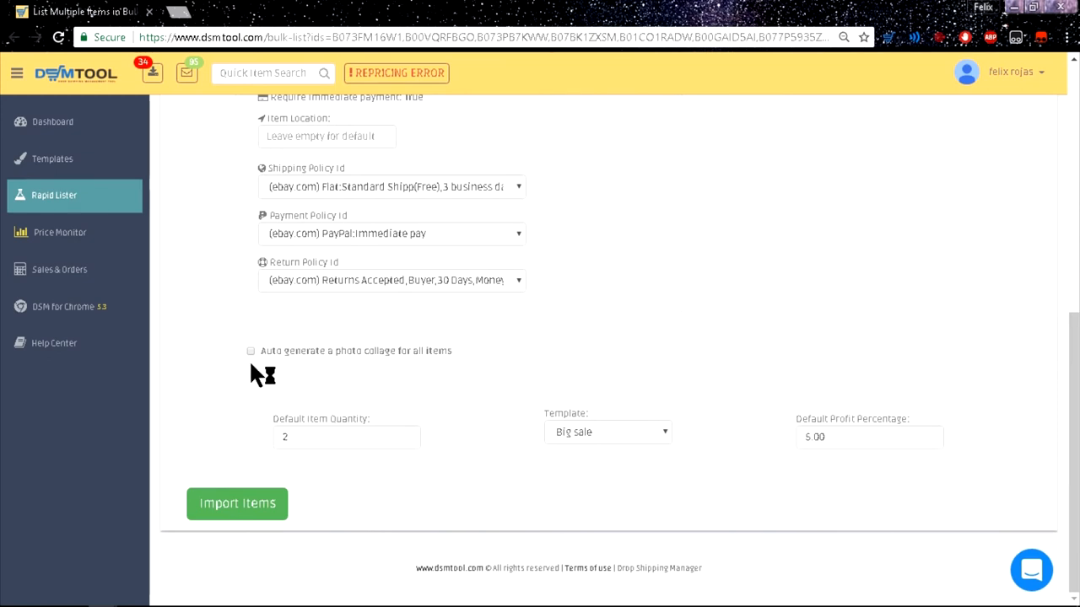
click(250, 351)
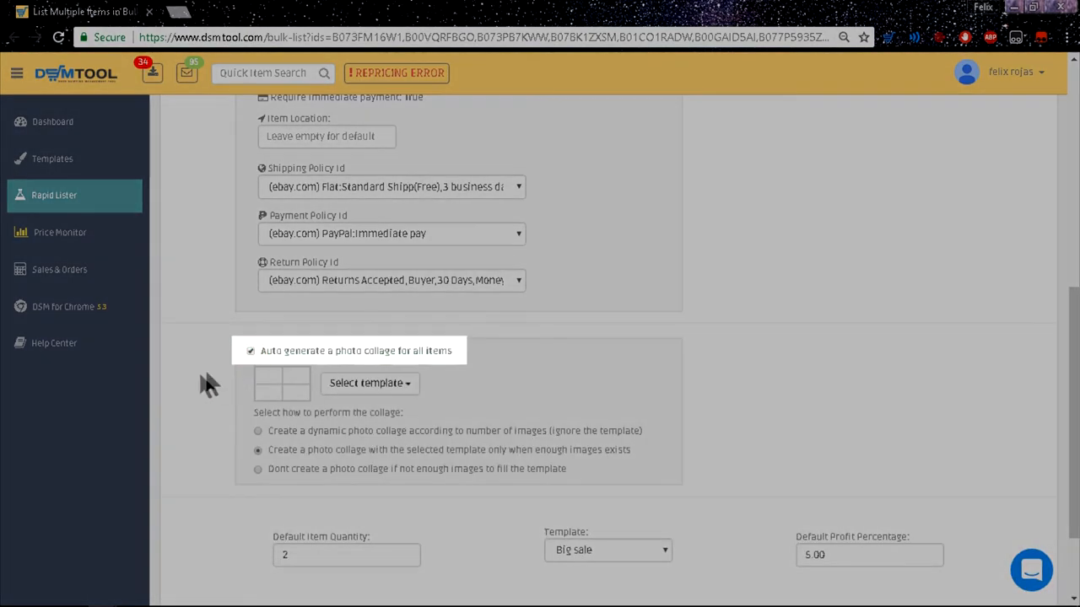
mouse_move(190, 388)
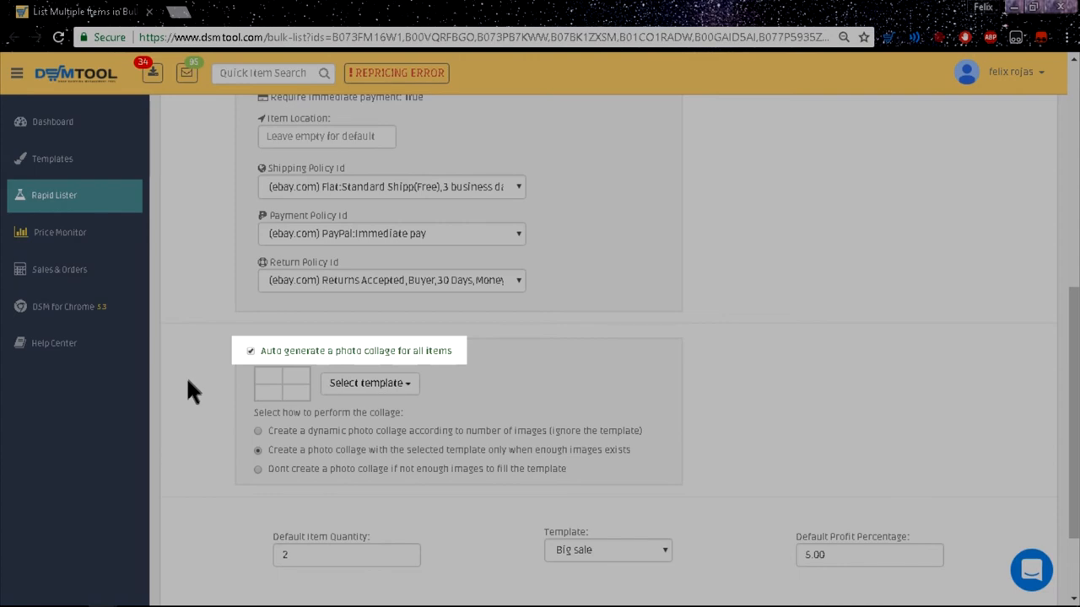